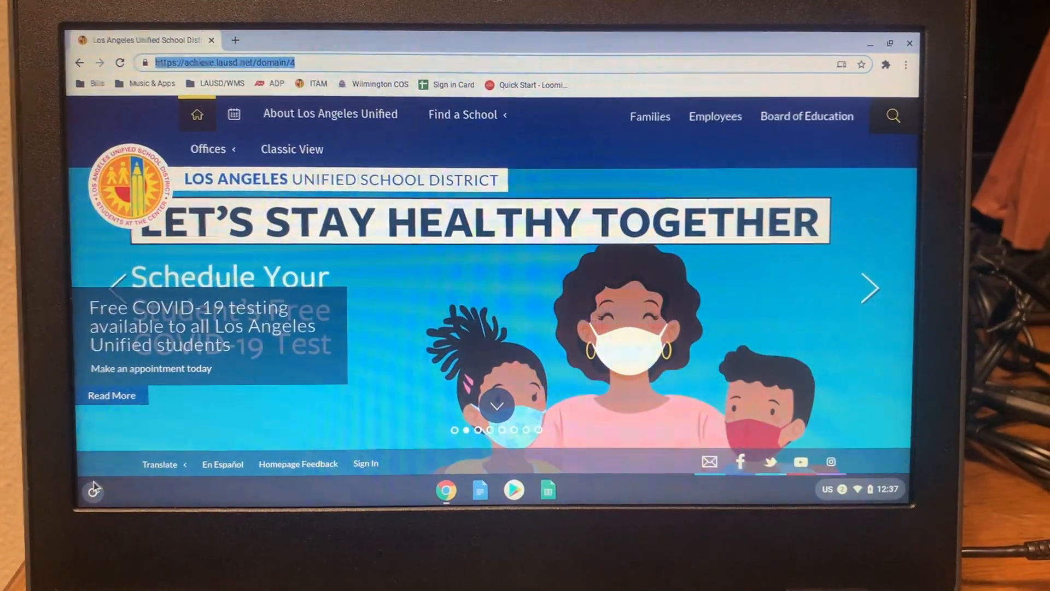
Search the ChromeOS launcher for "zoom" to find the Zoom app.
left_click(93, 490)
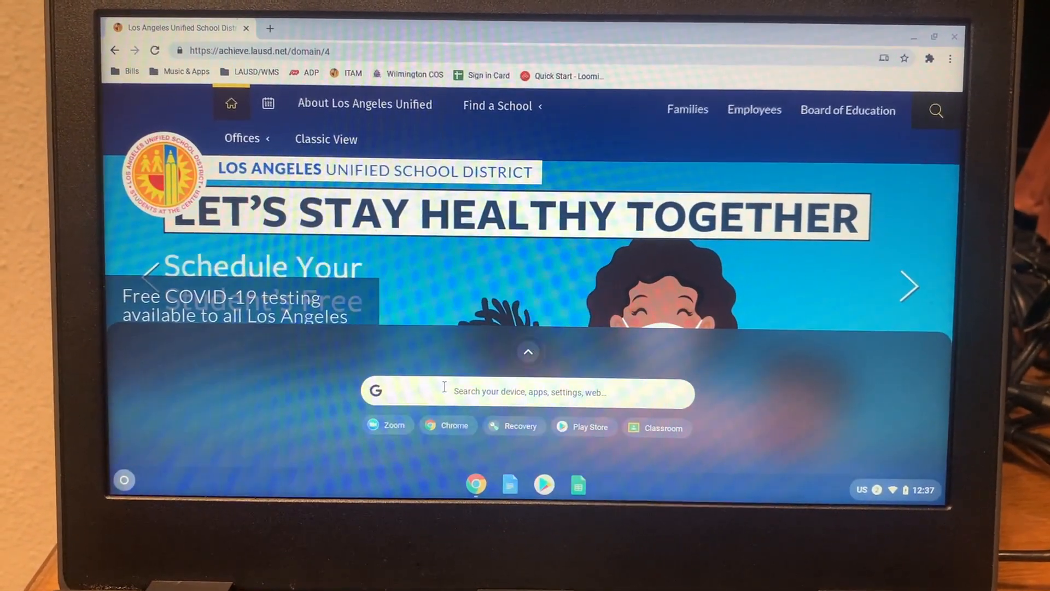
type("z")
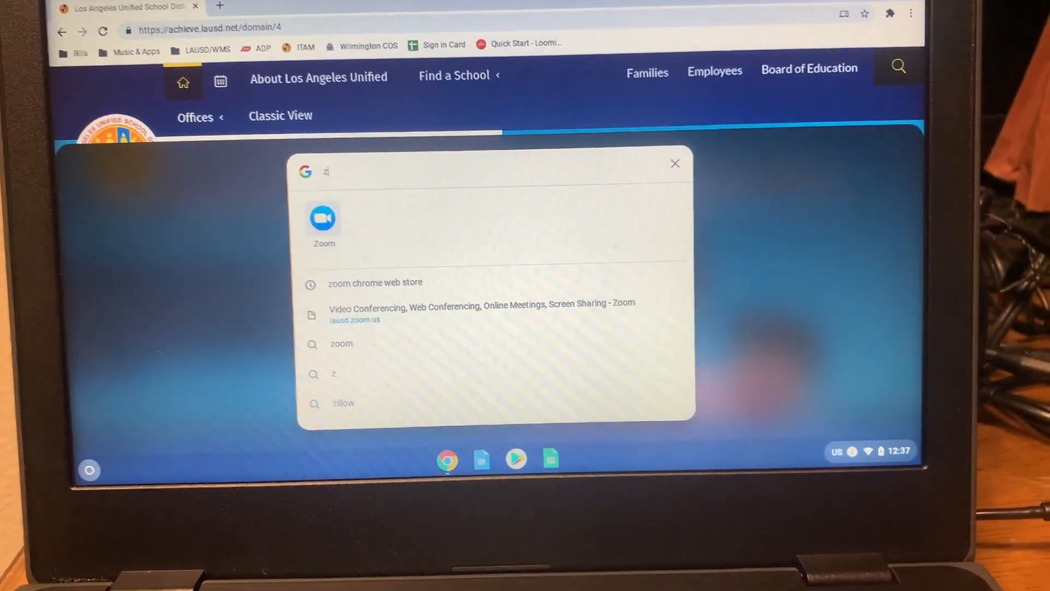
type("oom")
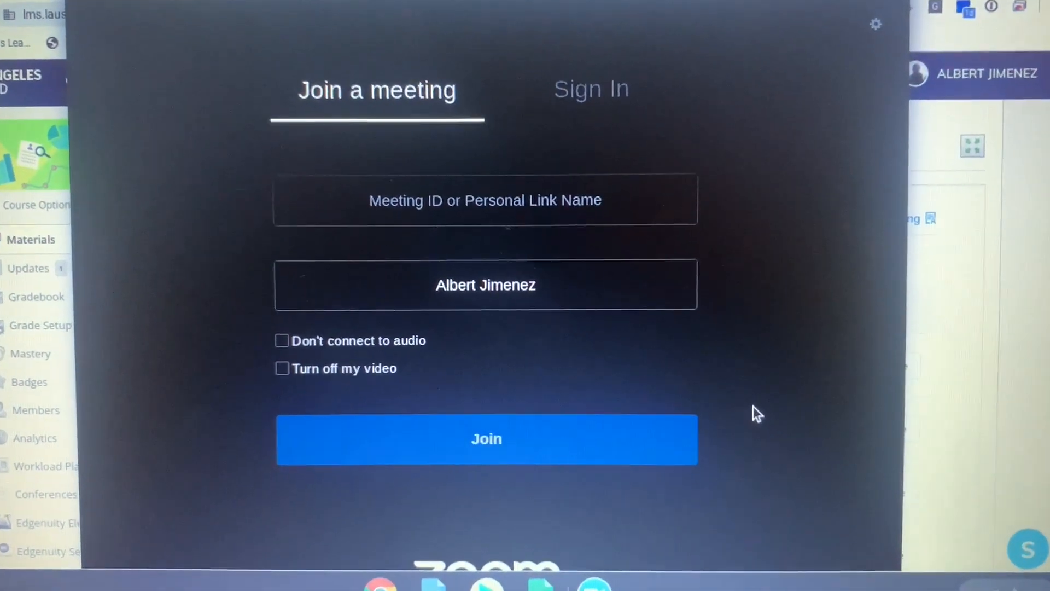
Switch Zoom from the join-a-meeting screen to the Sign In options.
left_click(590, 89)
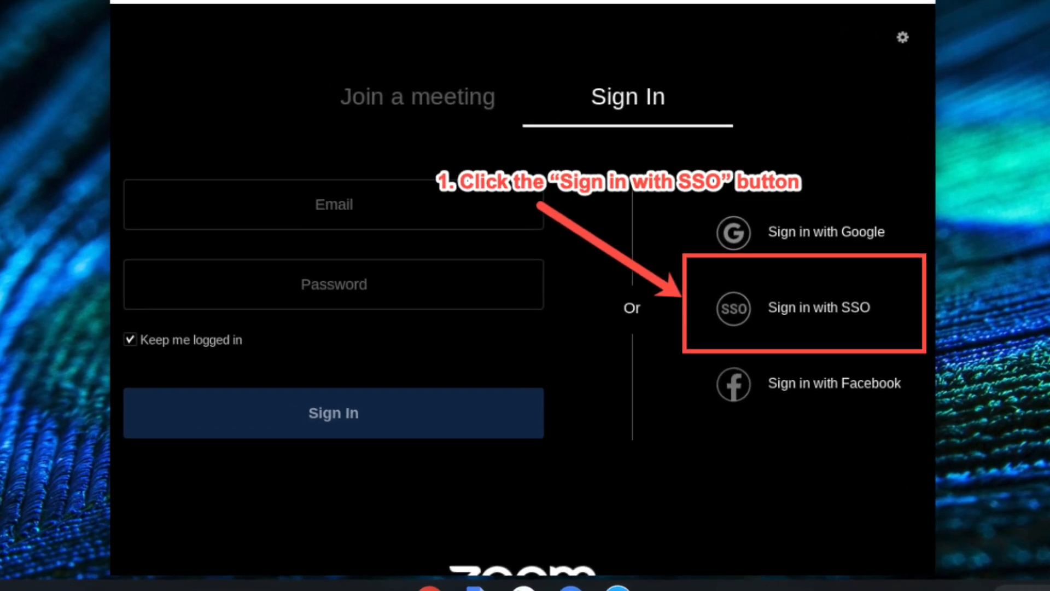
Choose single sign-on and submit LAUSD as the company domain.
left_click(803, 307)
type("LAUSD")
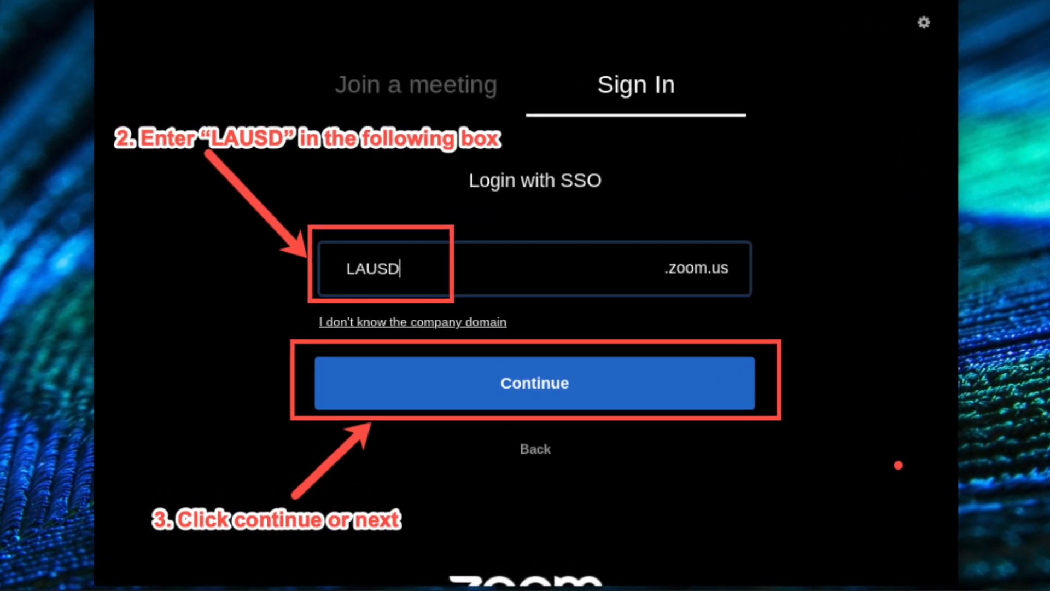
left_click(534, 382)
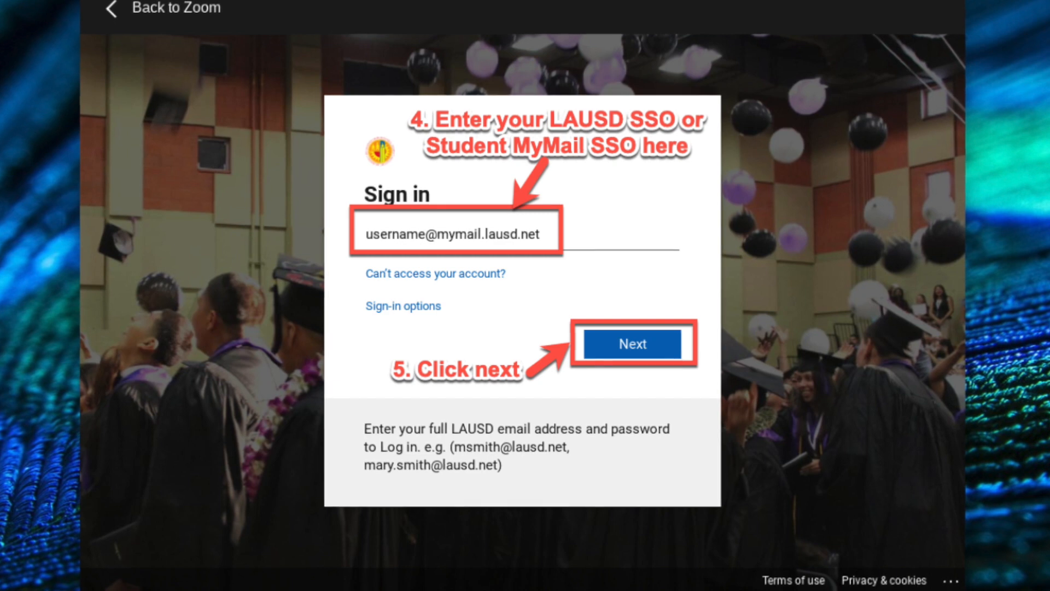
Submit the LAUSD MyMail address and password to complete sign-in.
left_click(633, 343)
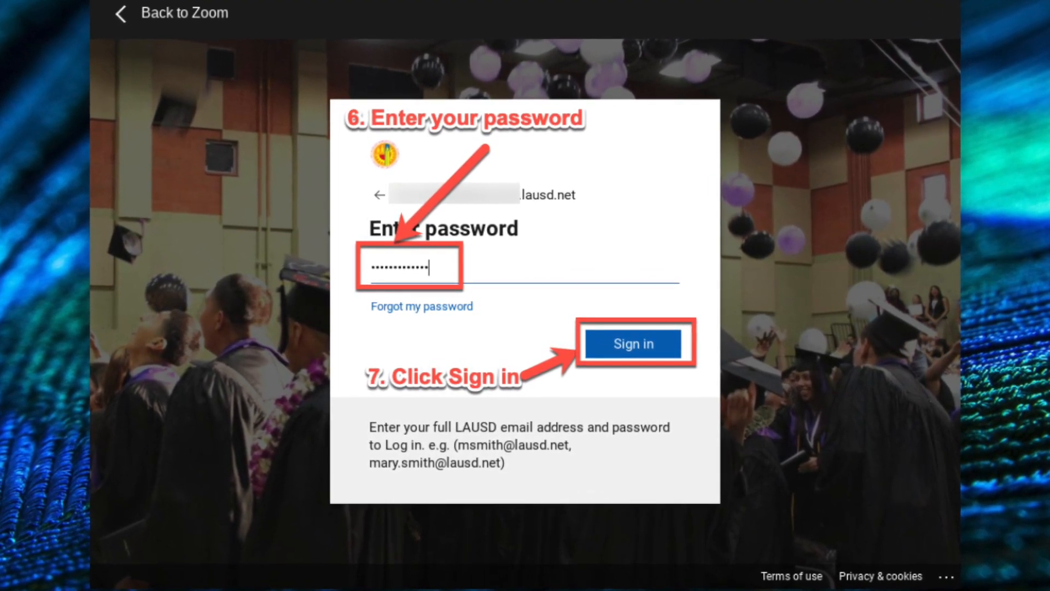
left_click(632, 344)
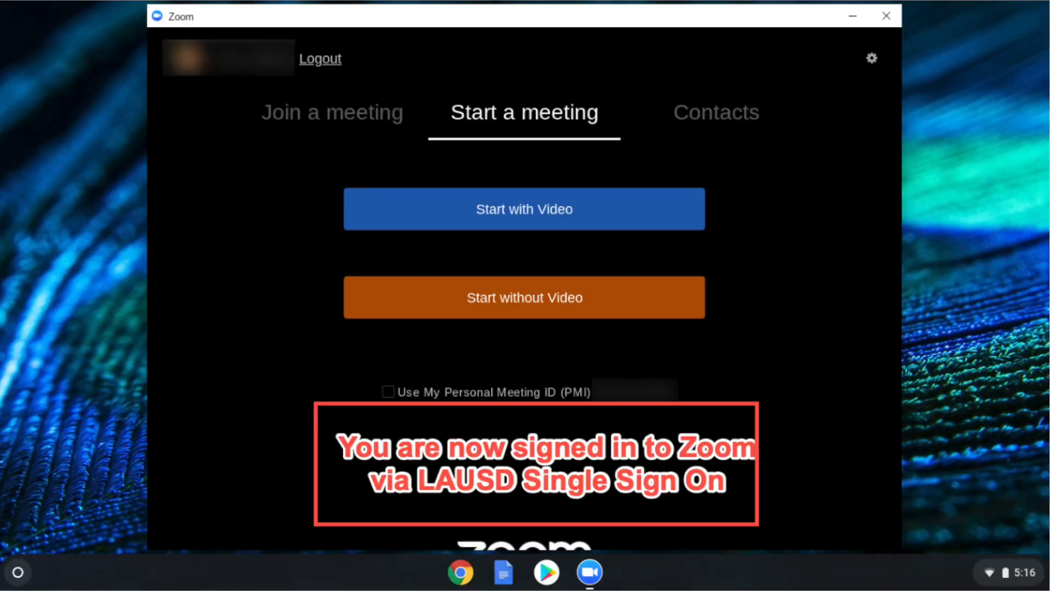